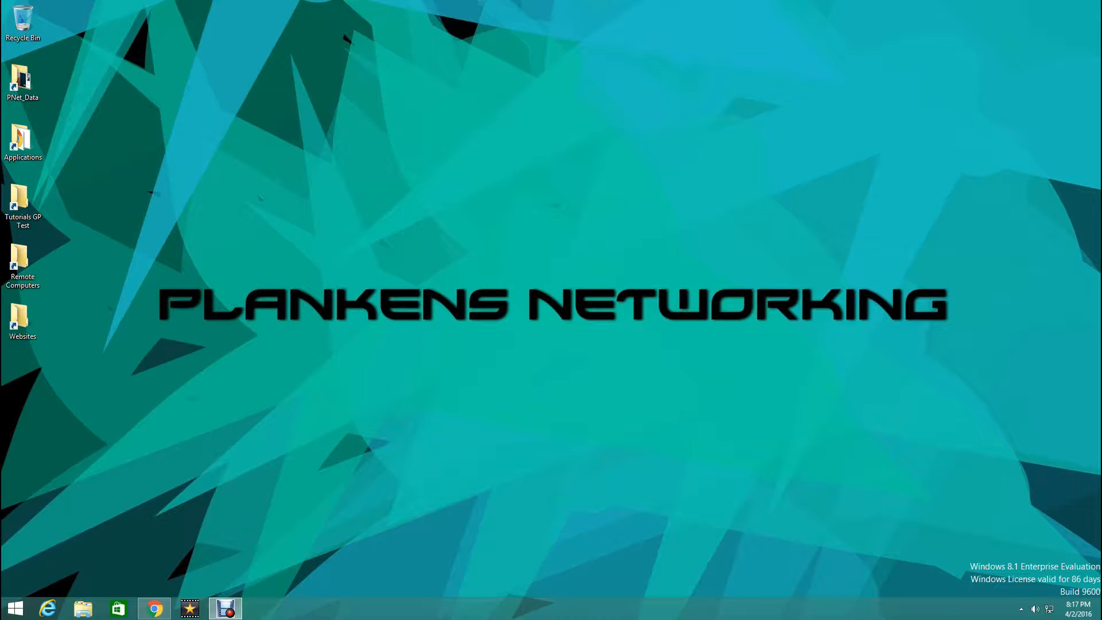
# Step: Search the Start screen for 'Remote Des', then for 'mstsc' to list Remote Desktop Connection
pyautogui.click(16, 606)
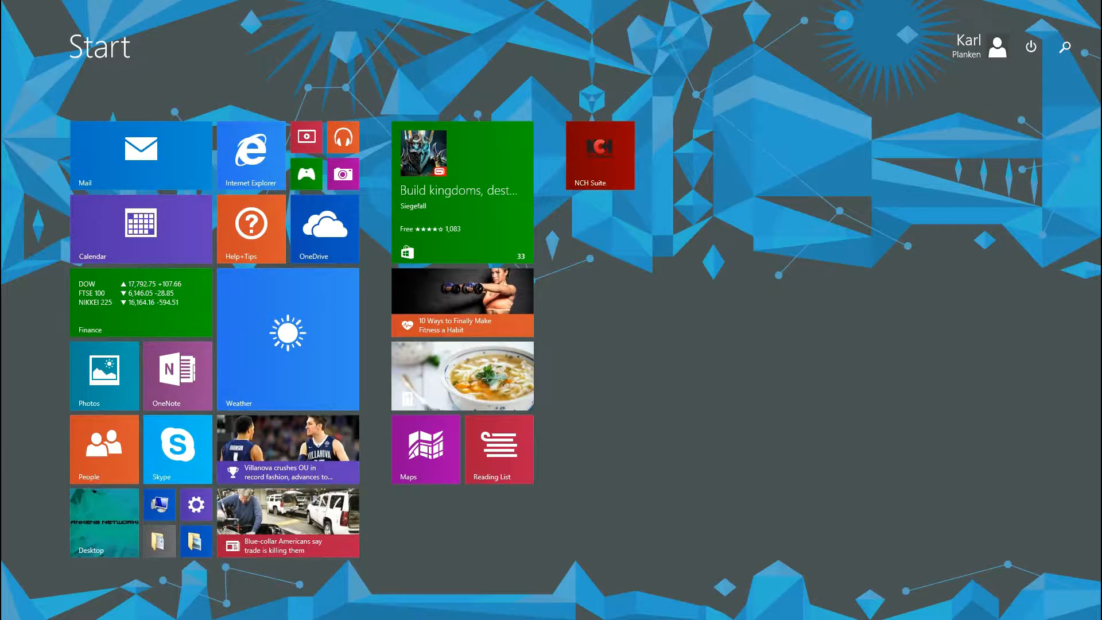
pyautogui.write('Remote Des')
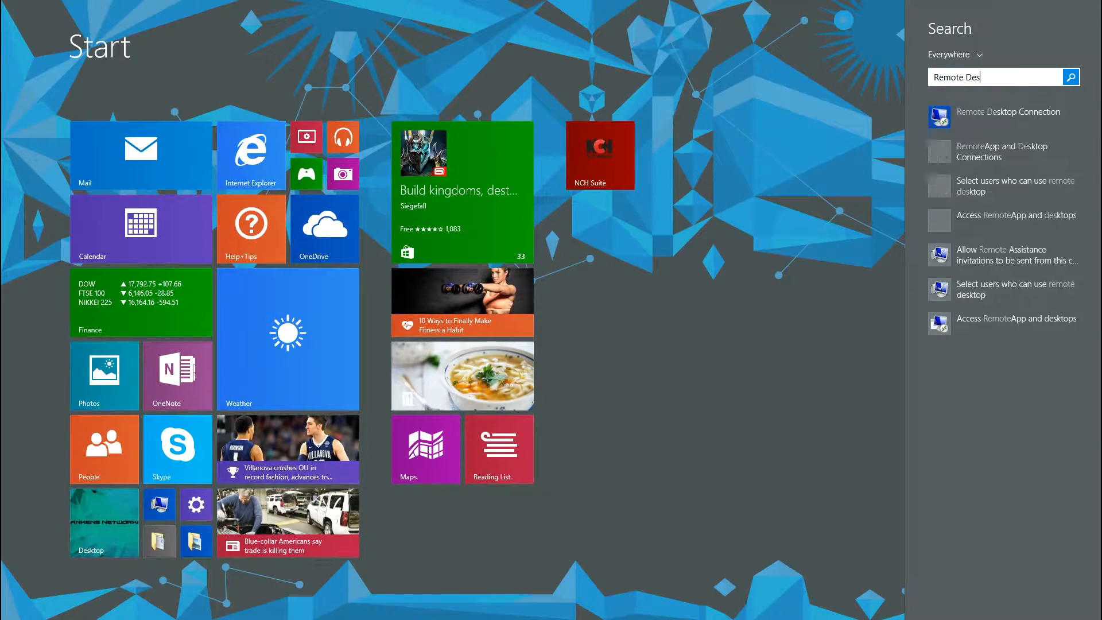
pyautogui.click(1007, 112)
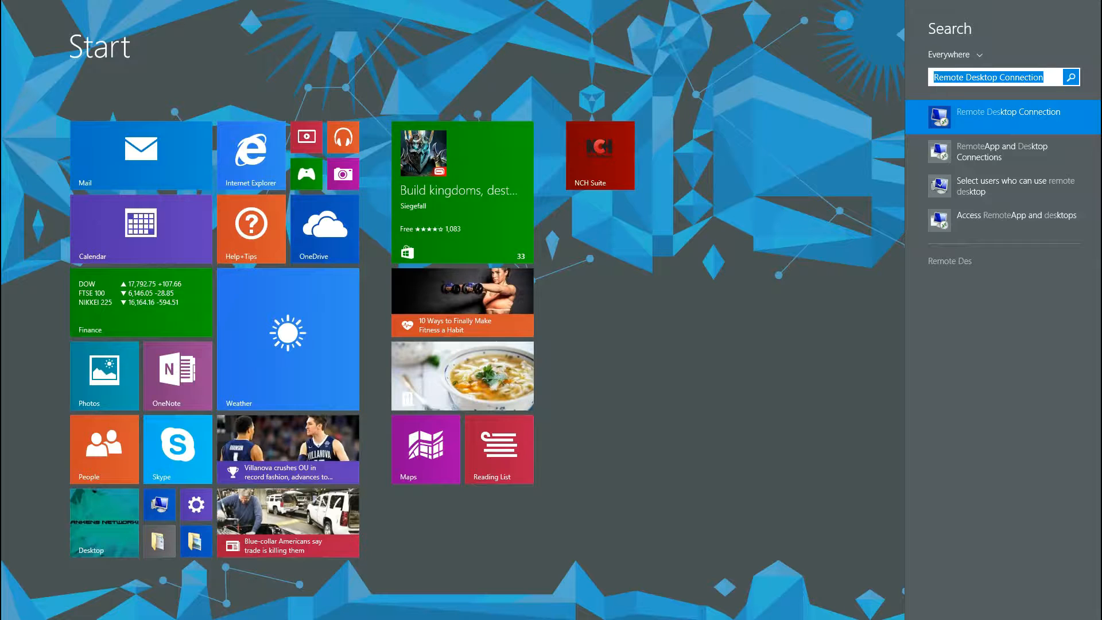
pyautogui.write('mstsc')
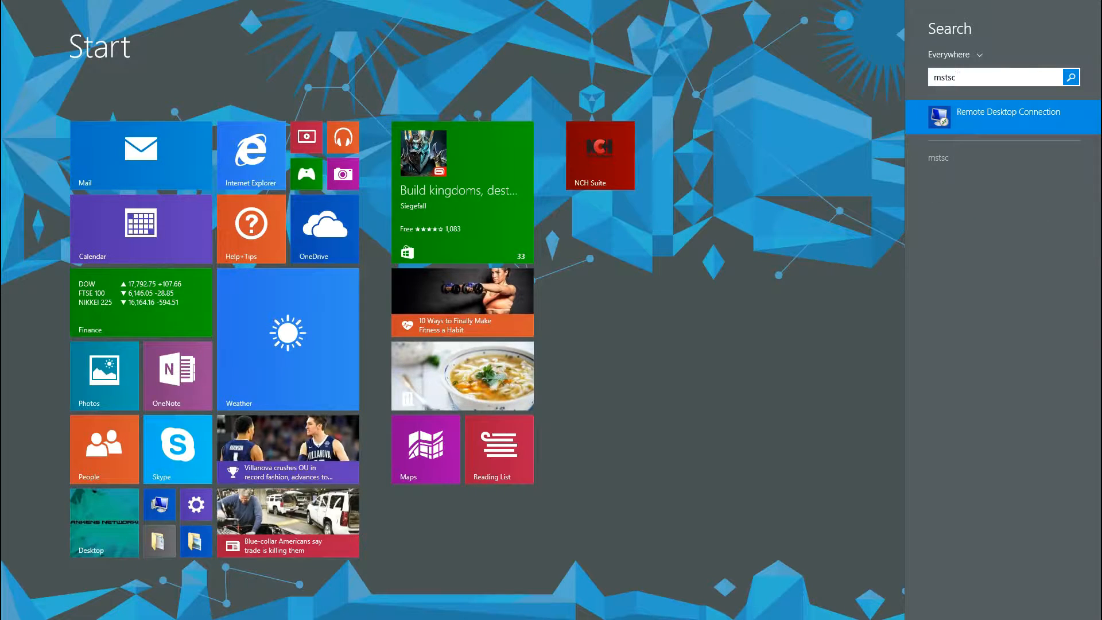
# Step: Launch Remote Desktop Connection, show options, and set Display to Full Screen with Highest Quality (32 bit)
pyautogui.click(1007, 113)
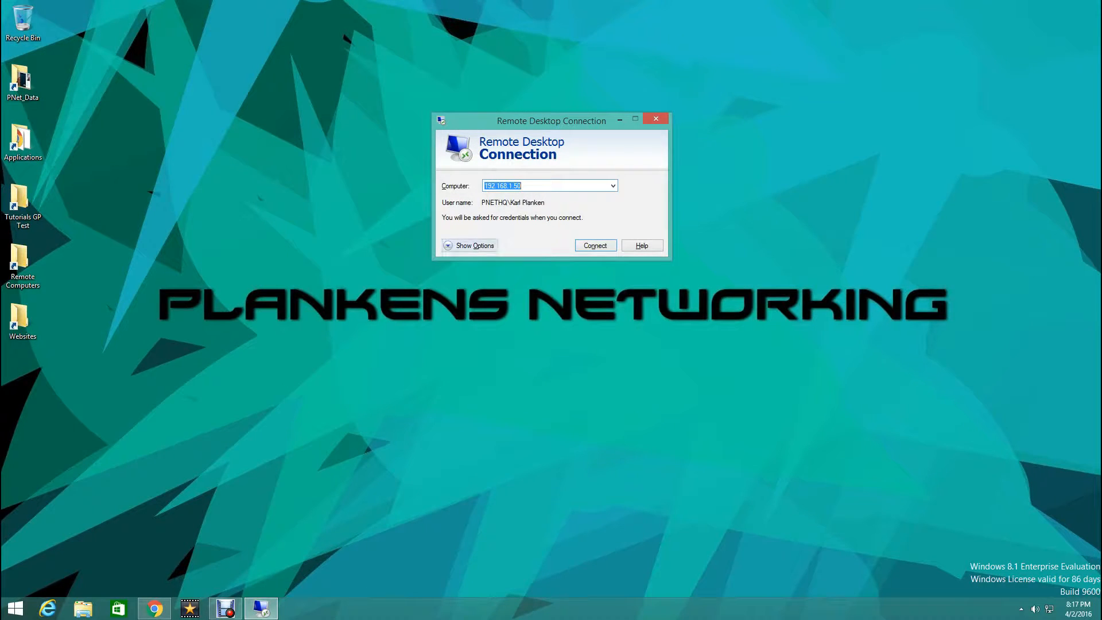
pyautogui.click(471, 245)
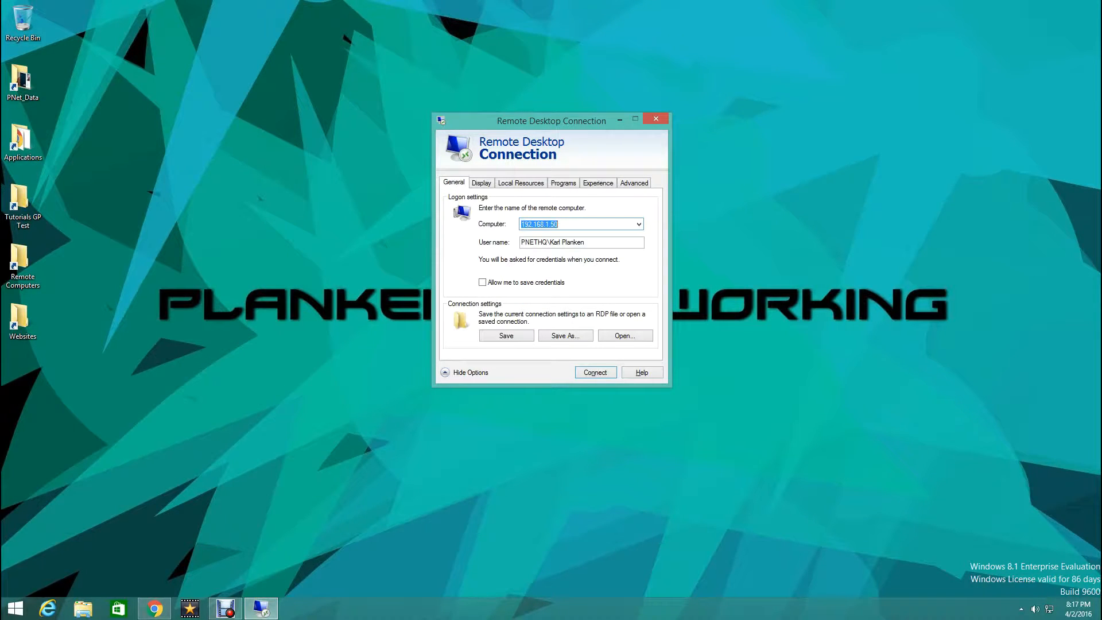
pyautogui.click(481, 181)
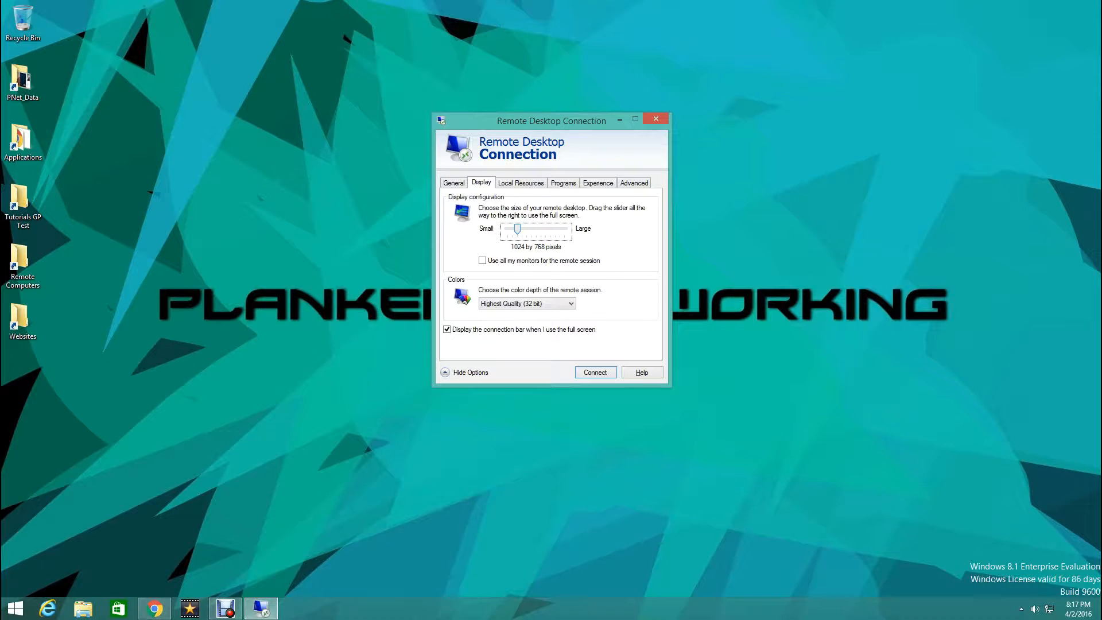
pyautogui.moveTo(515, 228); pyautogui.dragTo(562, 228)
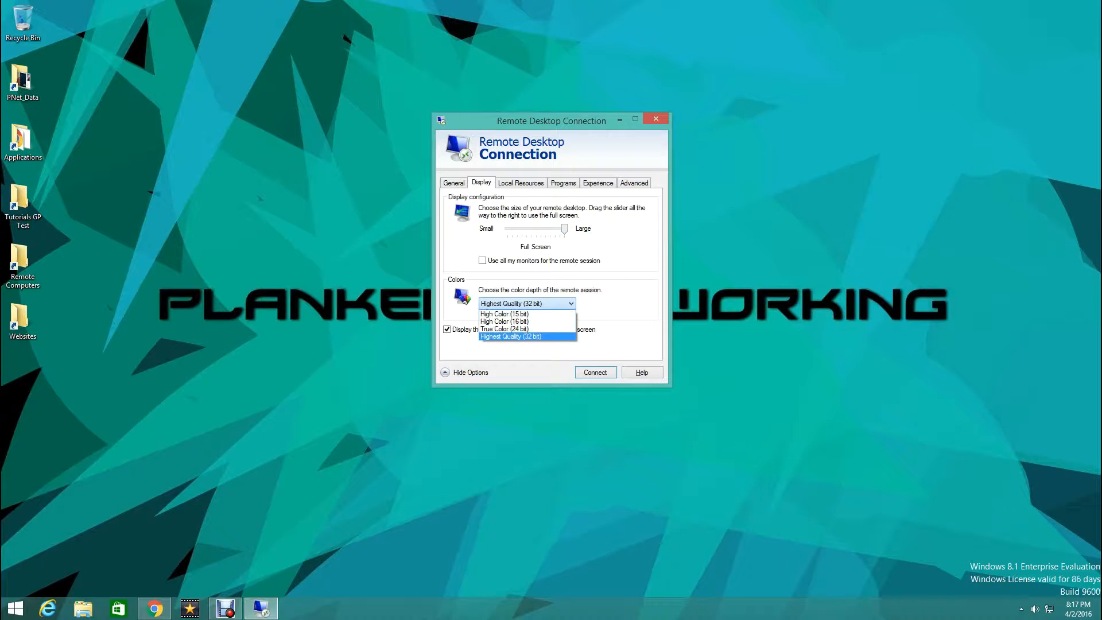
pyautogui.click(526, 336)
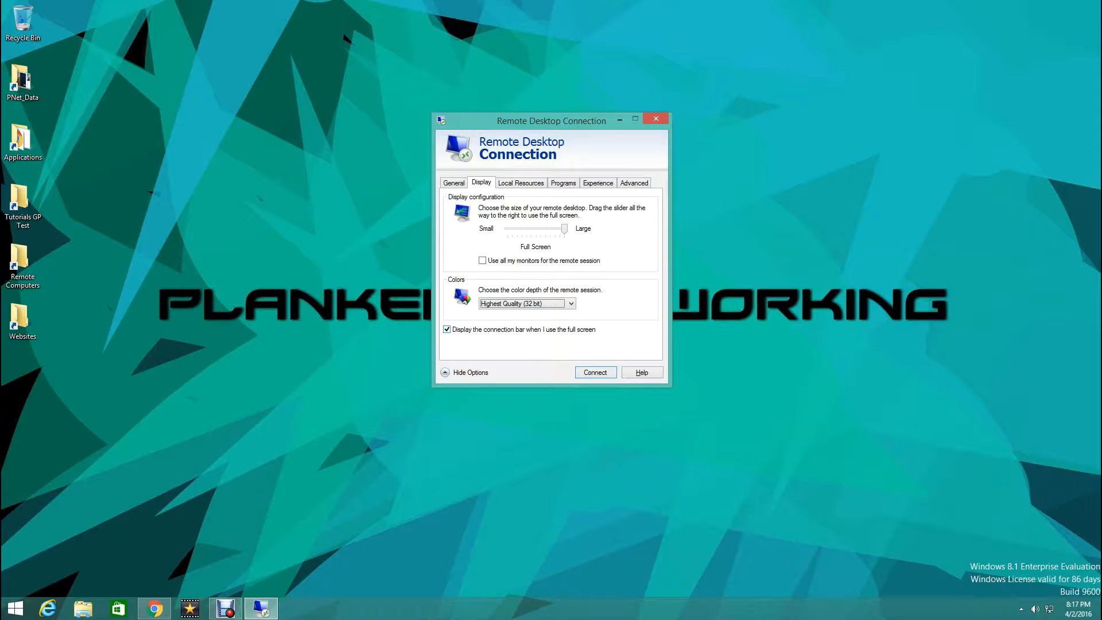
# Step: On Local Resources keep audio settings, share the Clipboard but not Printers
pyautogui.click(521, 182)
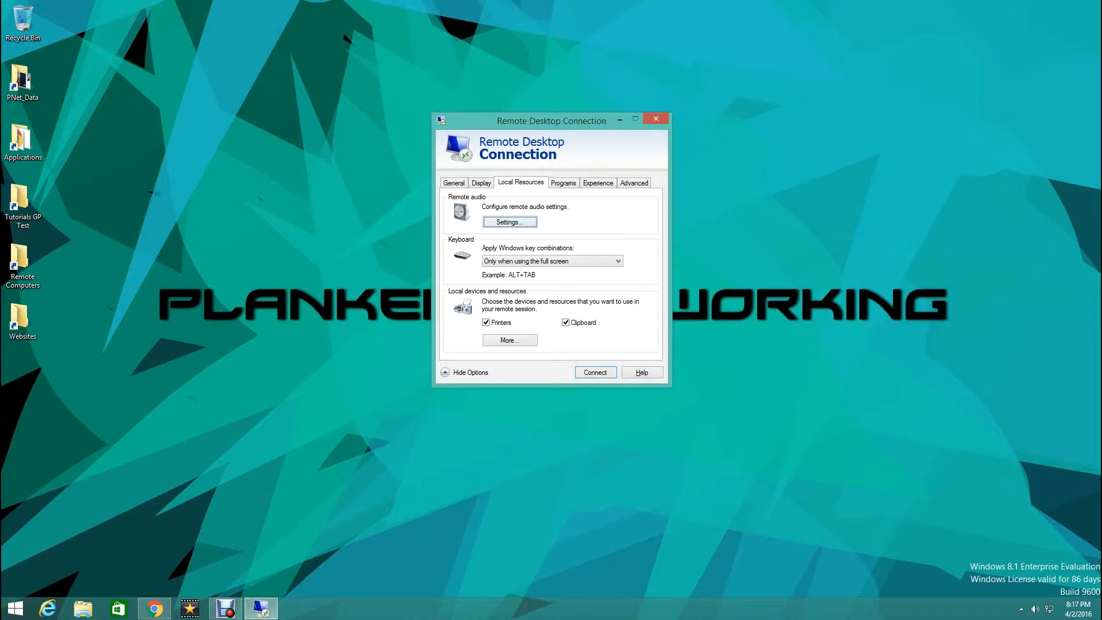
pyautogui.click(509, 221)
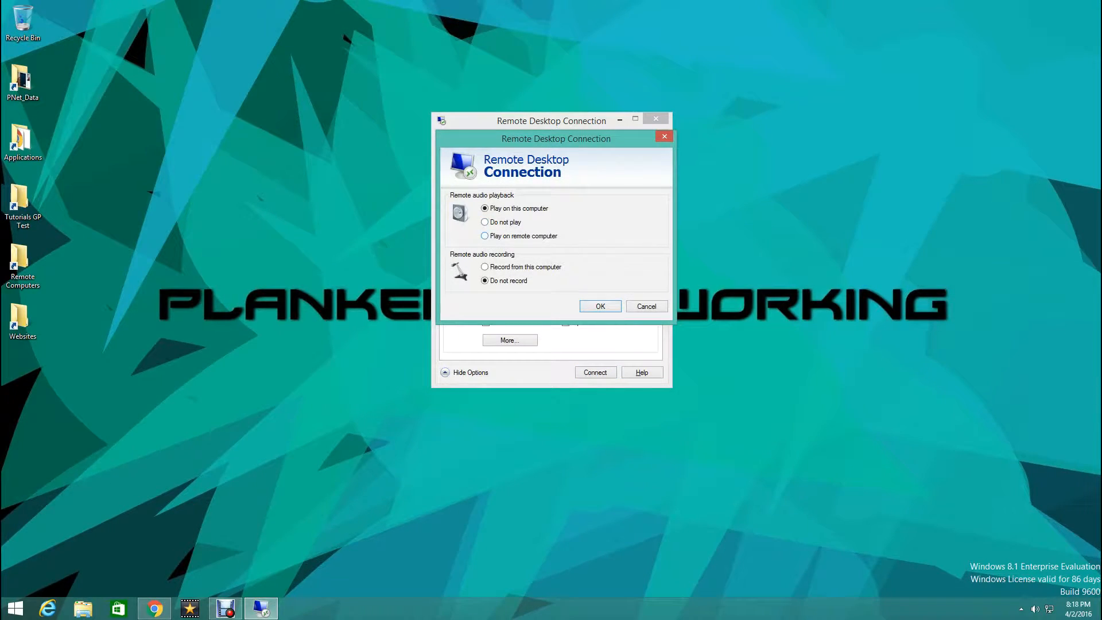
pyautogui.click(484, 236)
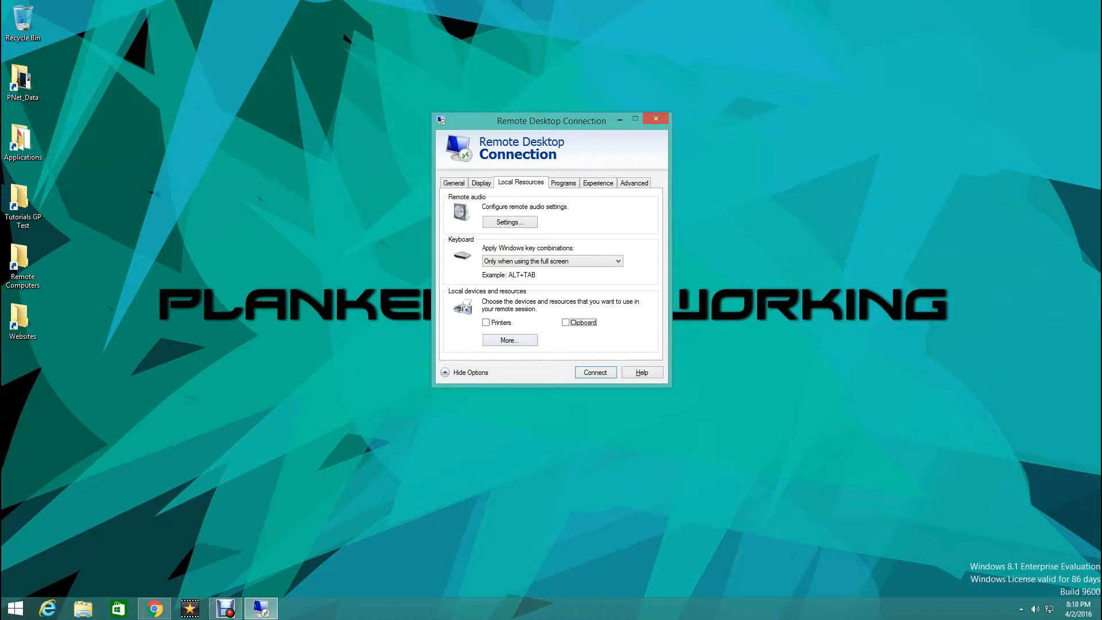
pyautogui.click(565, 321)
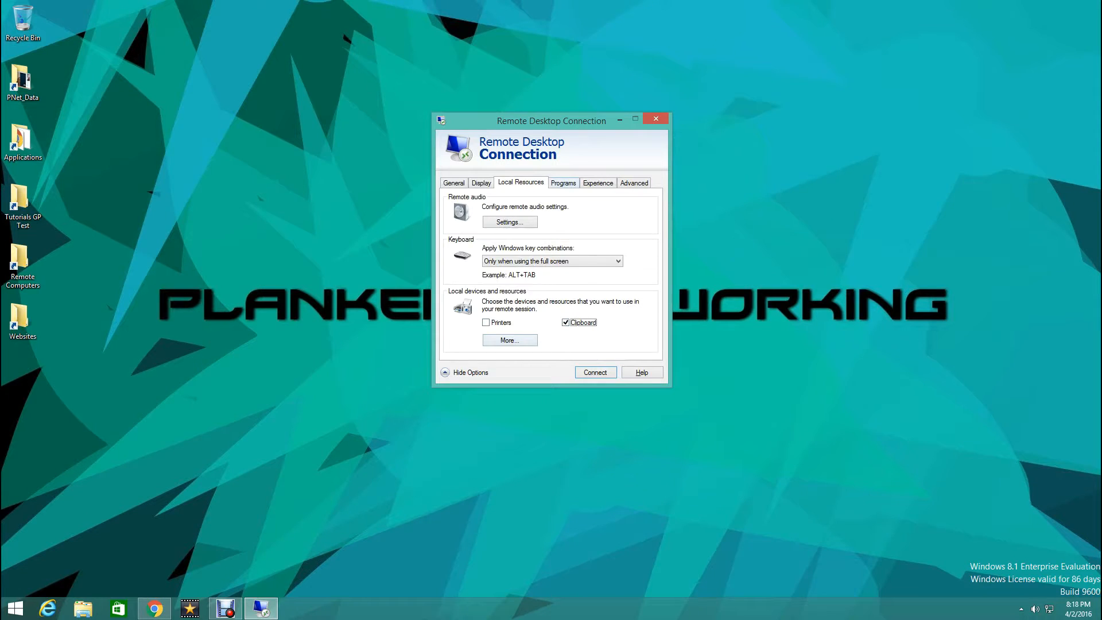
pyautogui.click(562, 182)
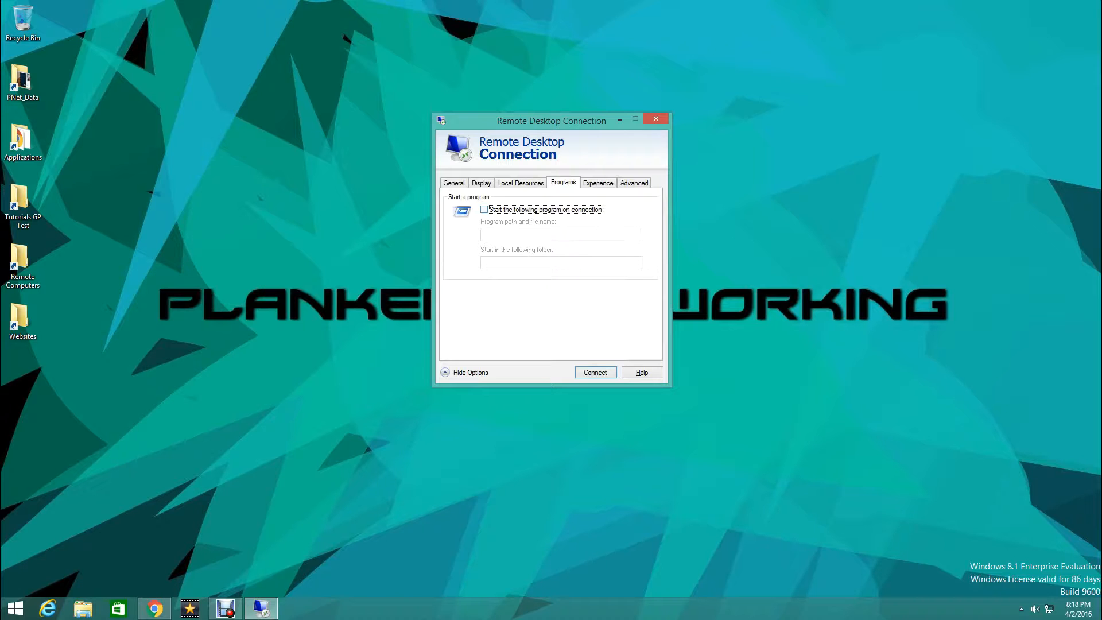
# Step: On Experience choose LAN (10 Mbps or higher) with all visual features, then move to Advanced
pyautogui.click(598, 182)
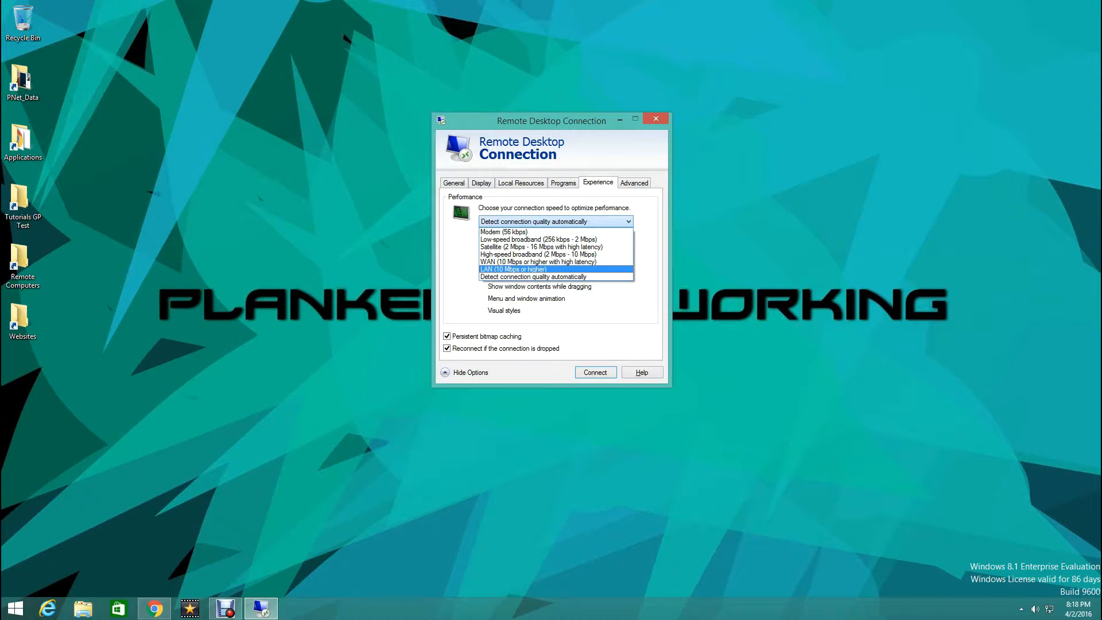
pyautogui.click(514, 268)
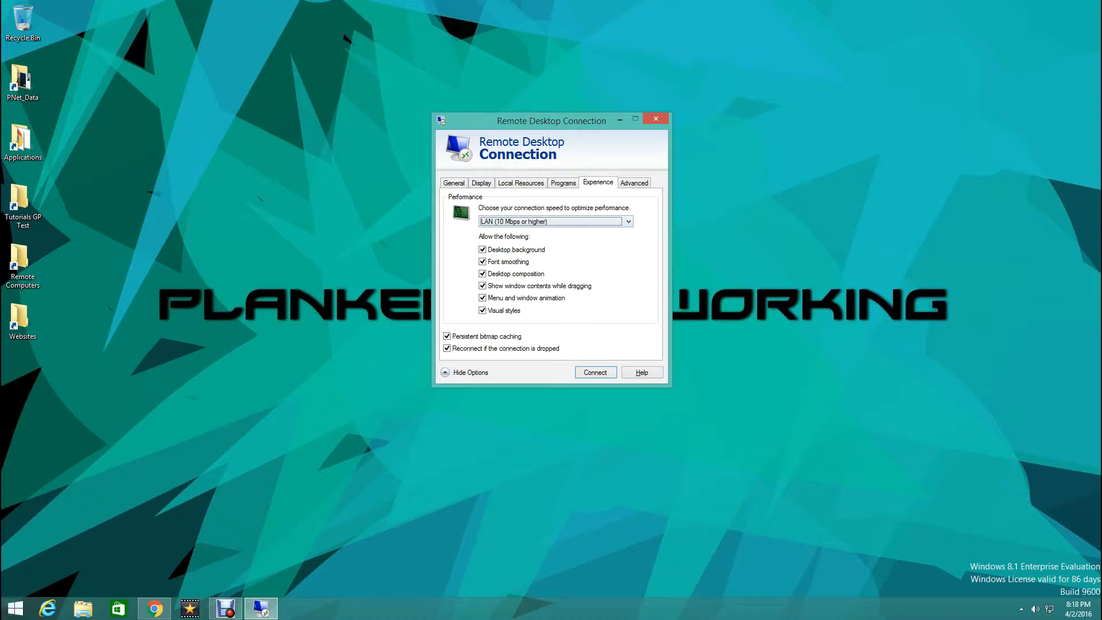
pyautogui.click(634, 182)
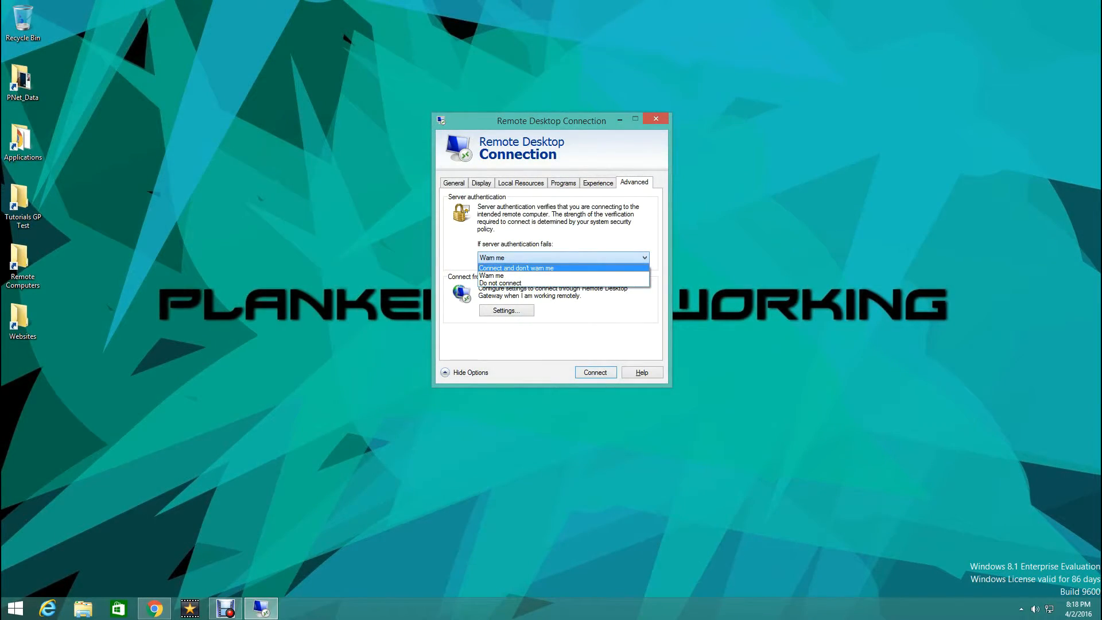
# Step: Leave server authentication failure on warn and return to the General logon settings
pyautogui.click(506, 310)
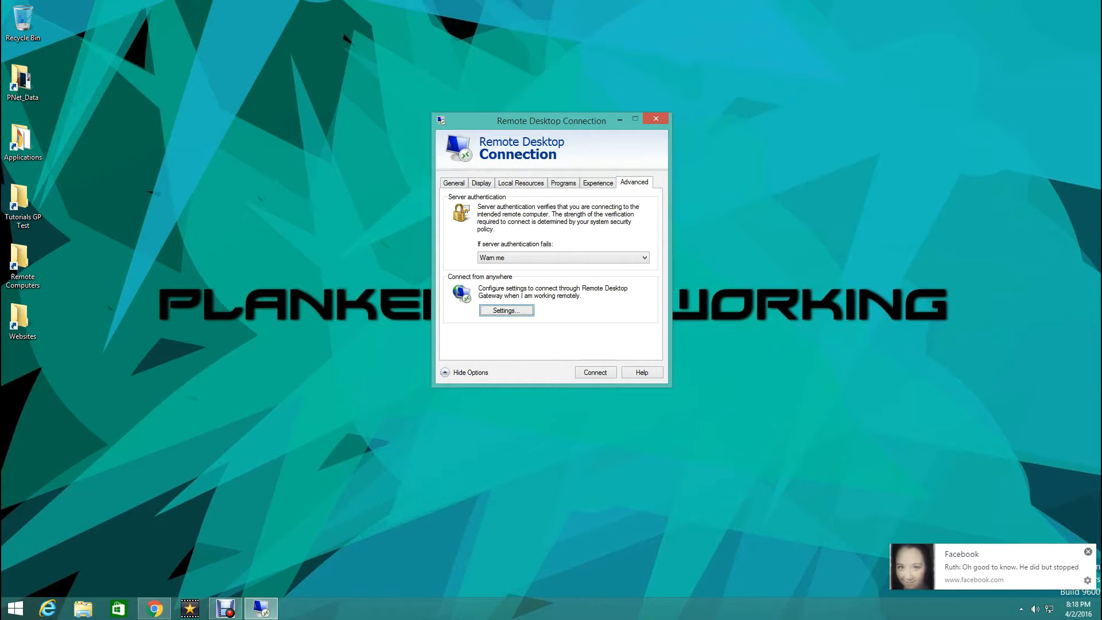
pyautogui.click(454, 181)
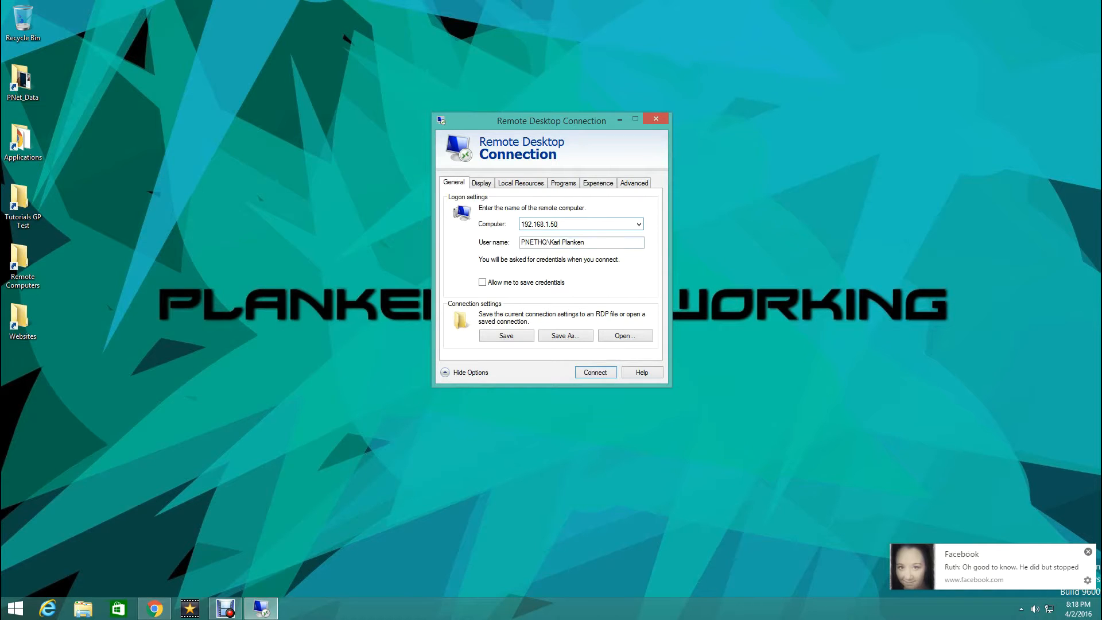
pyautogui.moveTo(565, 335)
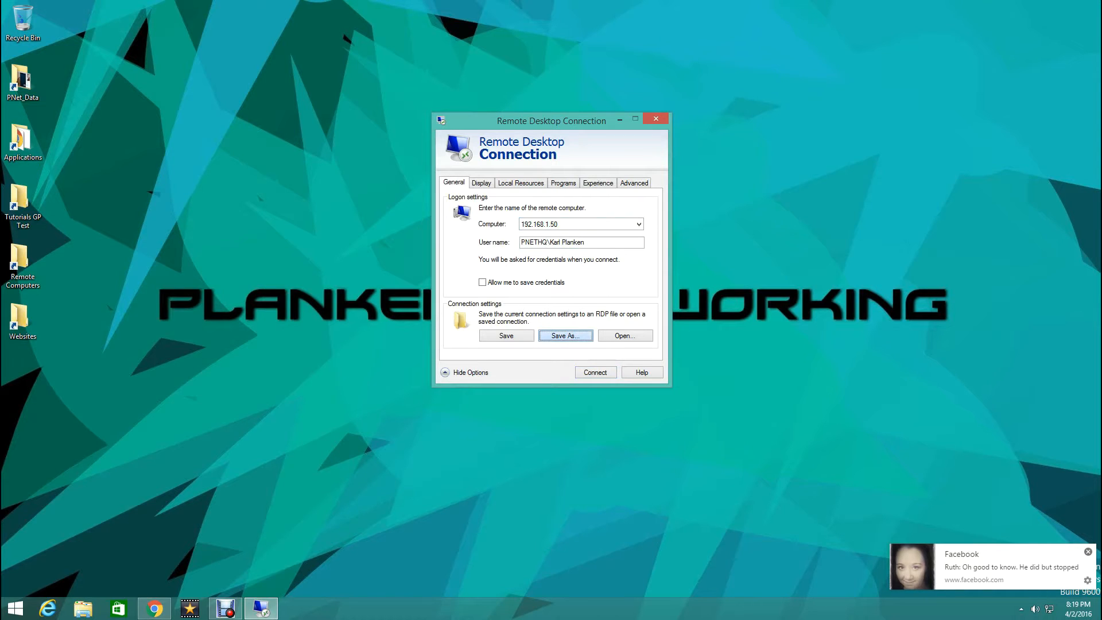
# Step: Start Save As and browse to Desktop > Remote Computers
pyautogui.click(564, 335)
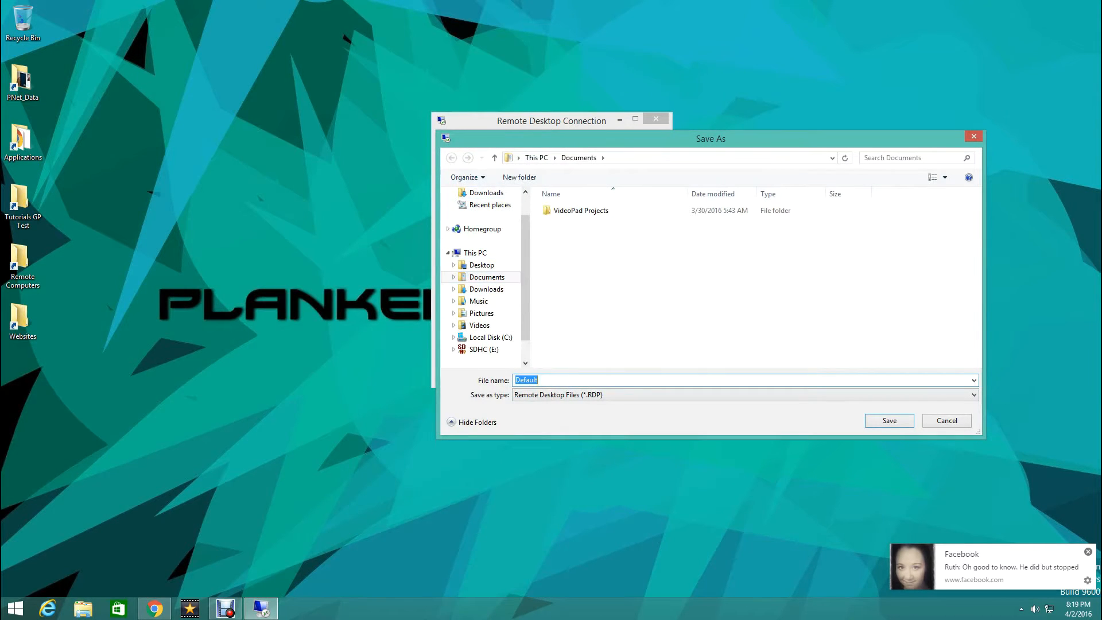
pyautogui.click(481, 264)
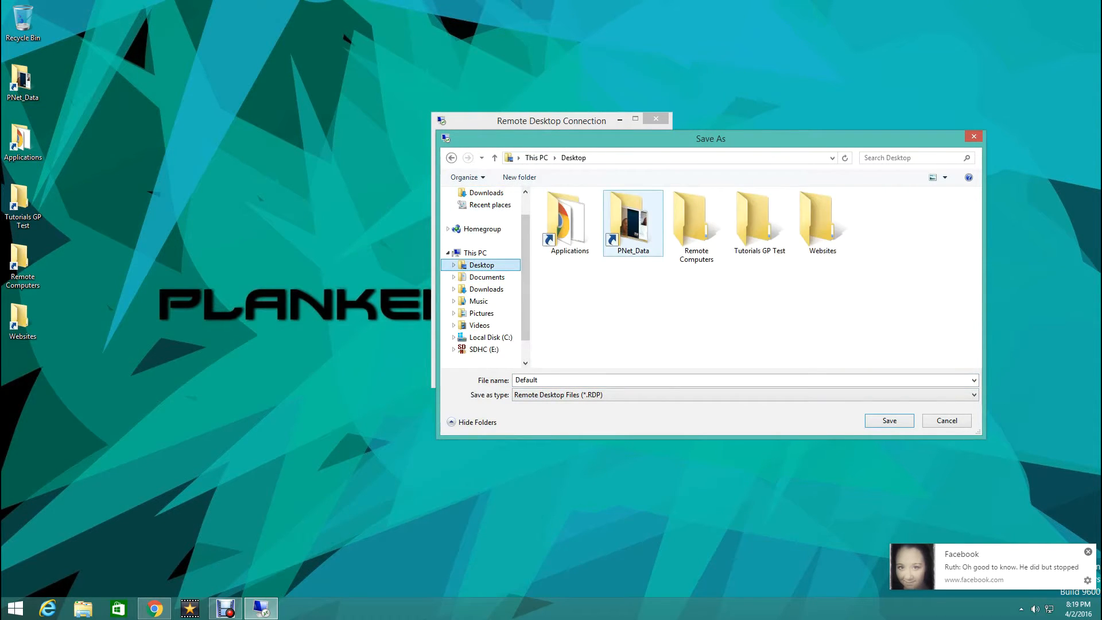
pyautogui.doubleClick(695, 218)
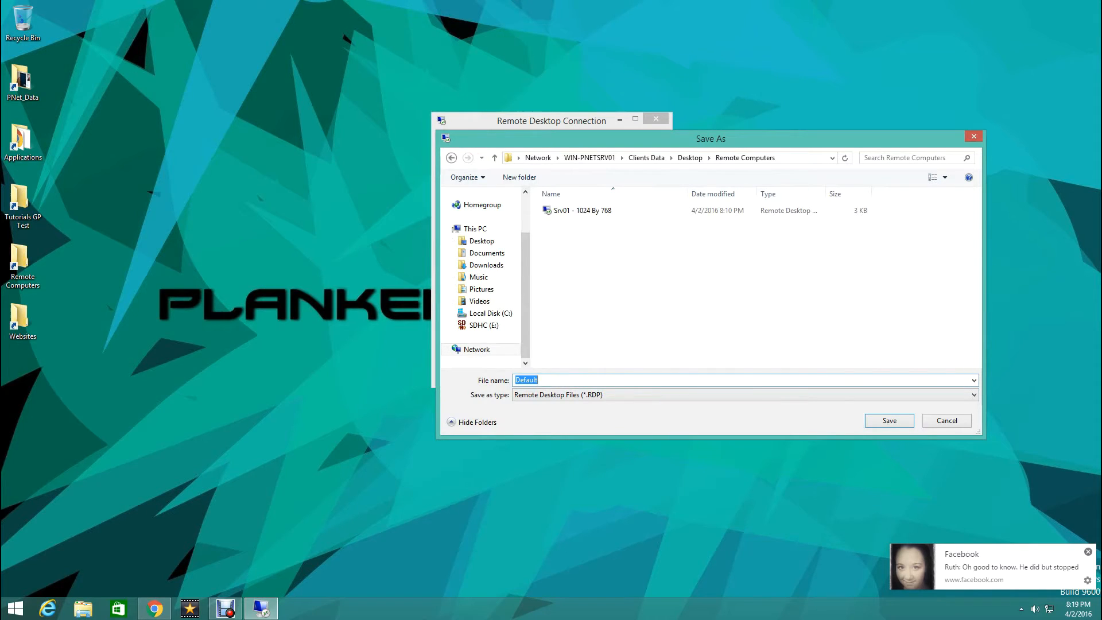
# Step: Name the file 'Srv01 - Full Screen' and save it
pyautogui.write('Srv01 -')
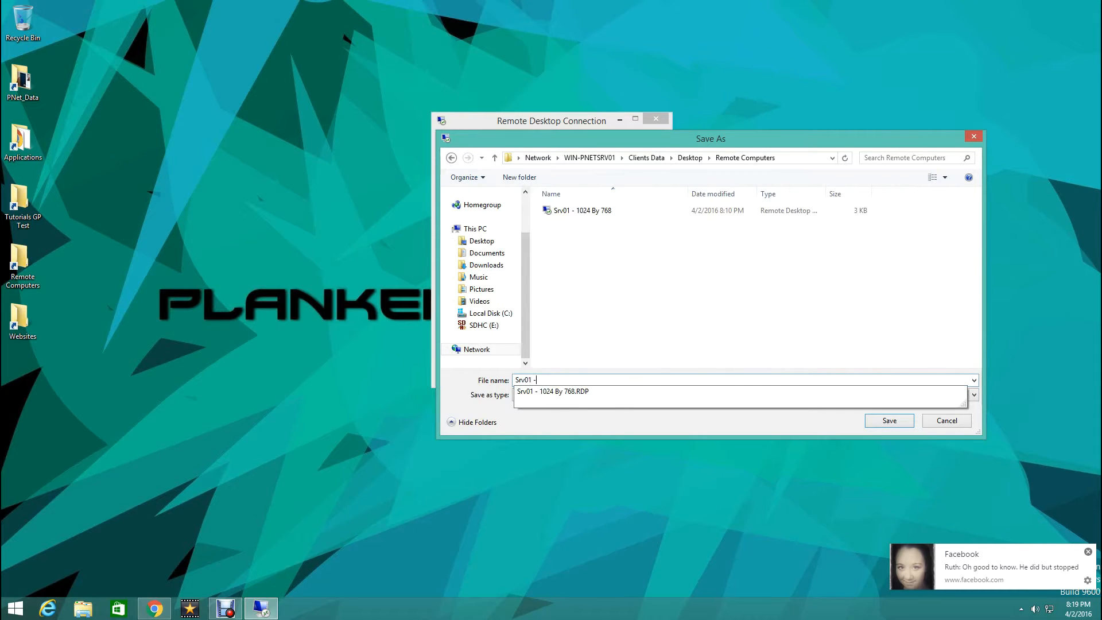
pyautogui.write('Fi')
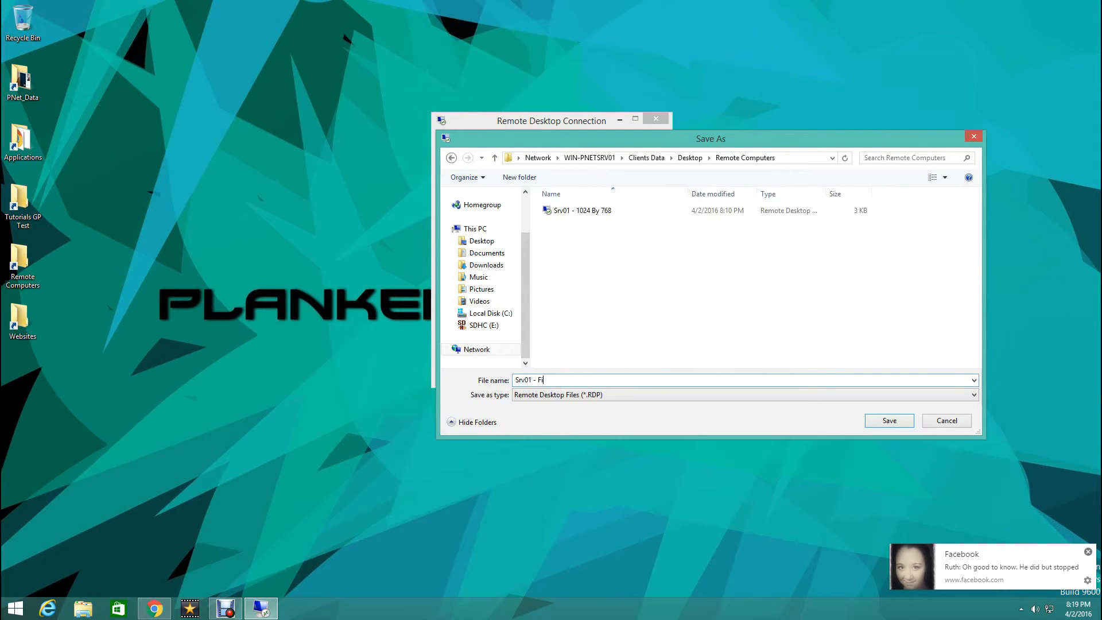
pyautogui.write('ull Scr')
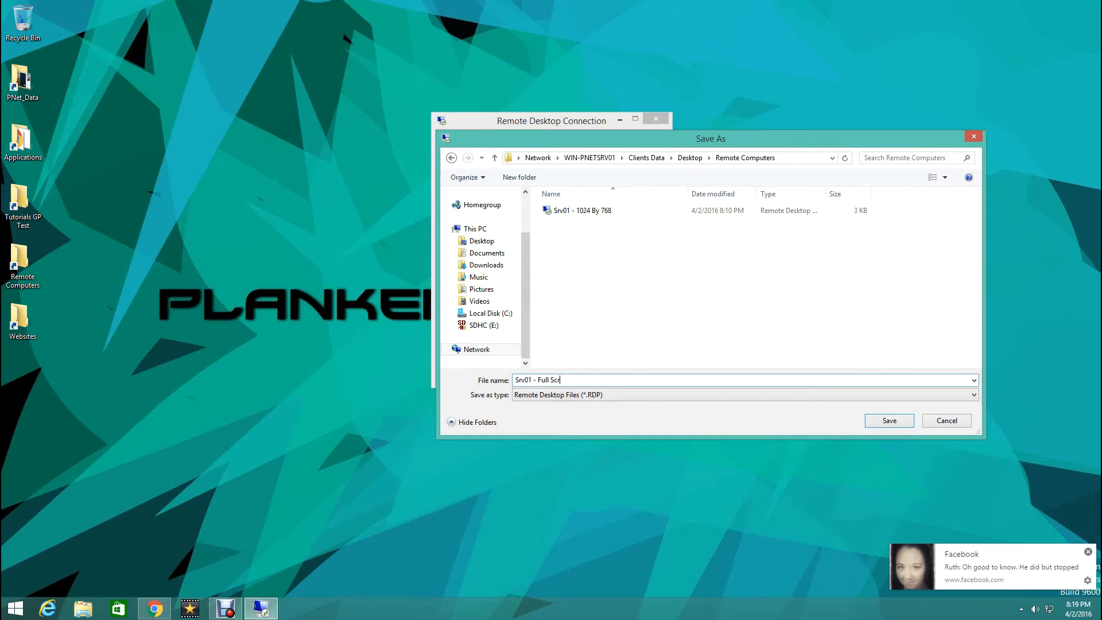
pyautogui.write('een')
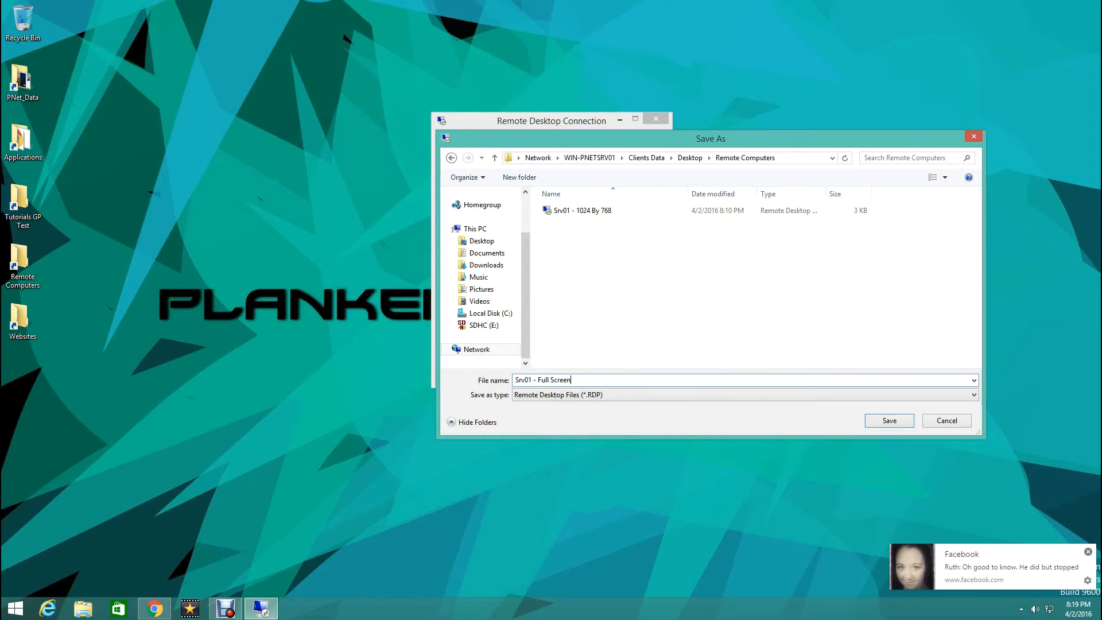
pyautogui.click(580, 210)
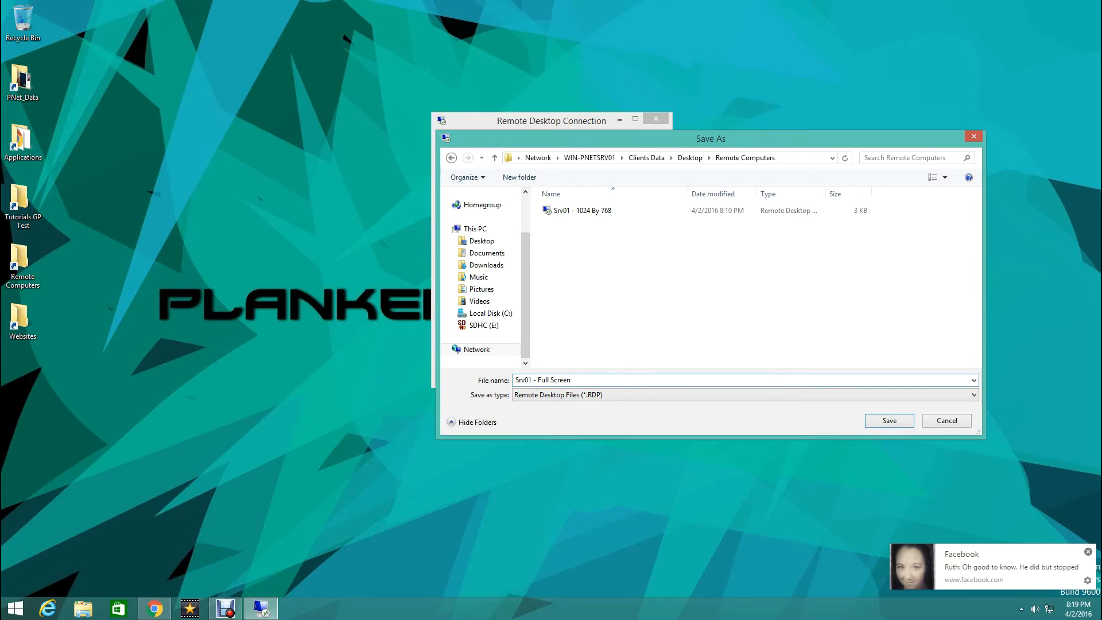
pyautogui.click(945, 419)
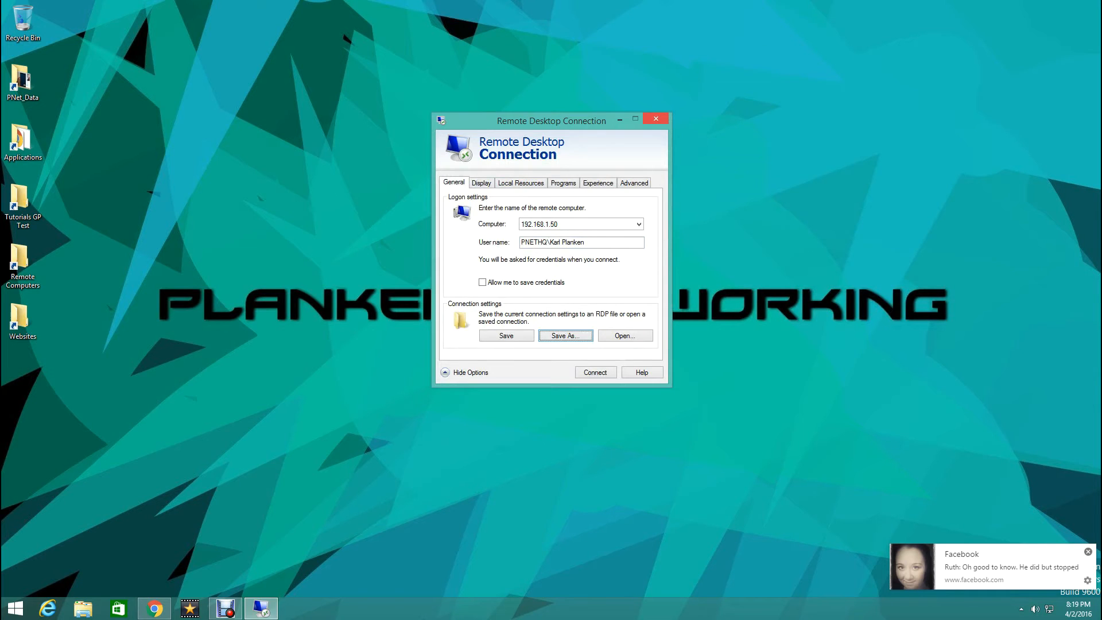
# Step: Close Remote Desktop Connection and launch 'Srv01 - Full Screen' from the Remote Computers folder
pyautogui.click(655, 118)
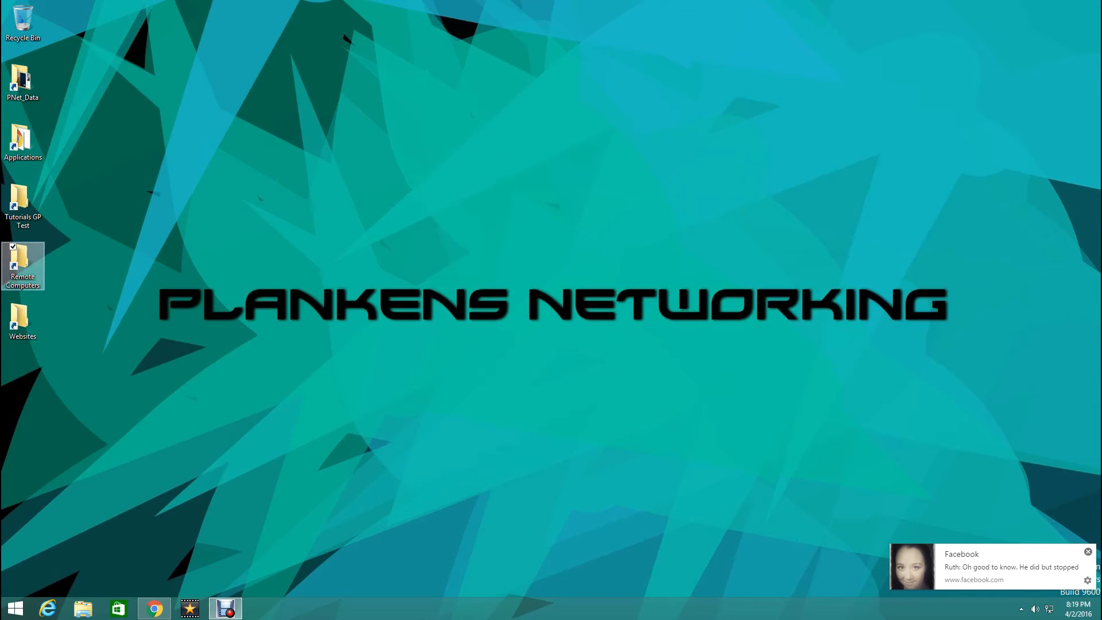
pyautogui.doubleClick(22, 259)
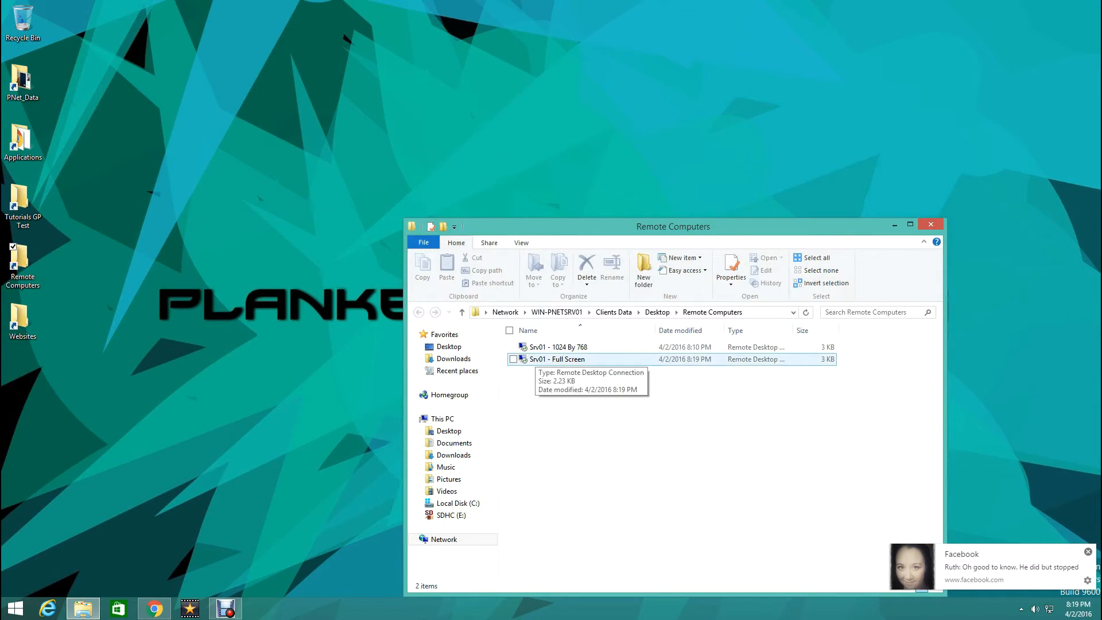
pyautogui.doubleClick(557, 358)
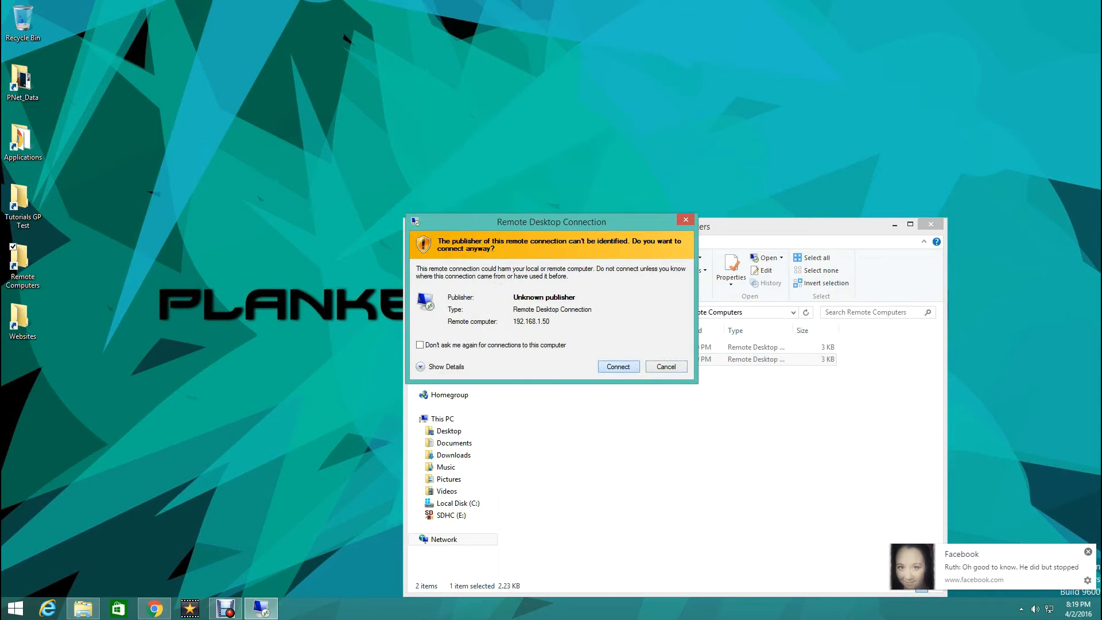
# Step: Connect past the unknown publisher warning and submit the account password
pyautogui.click(617, 366)
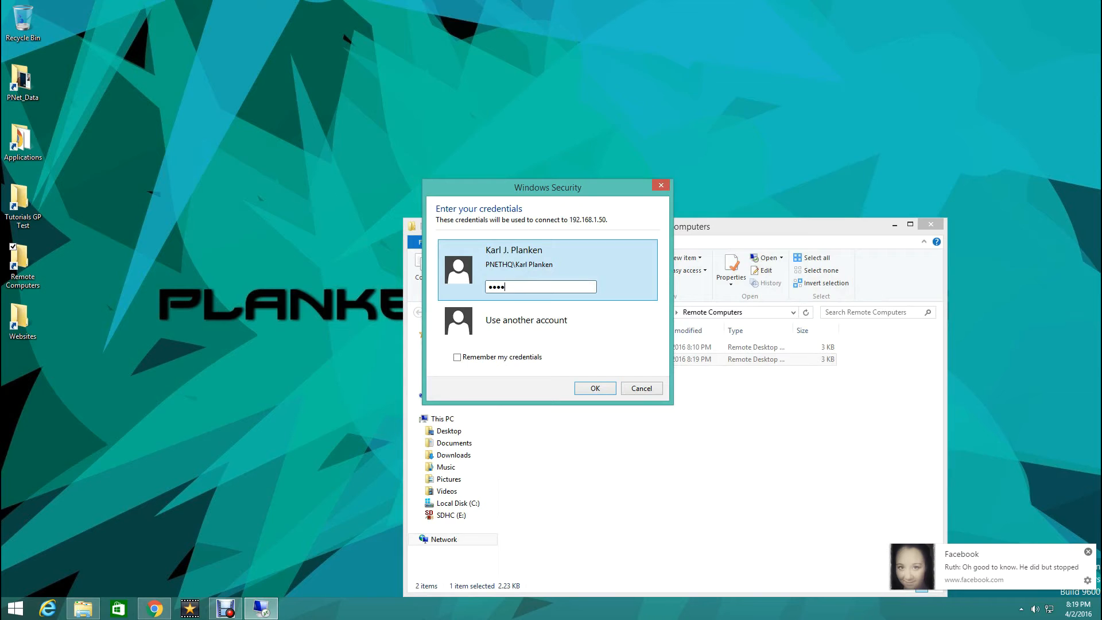
pyautogui.write('password')
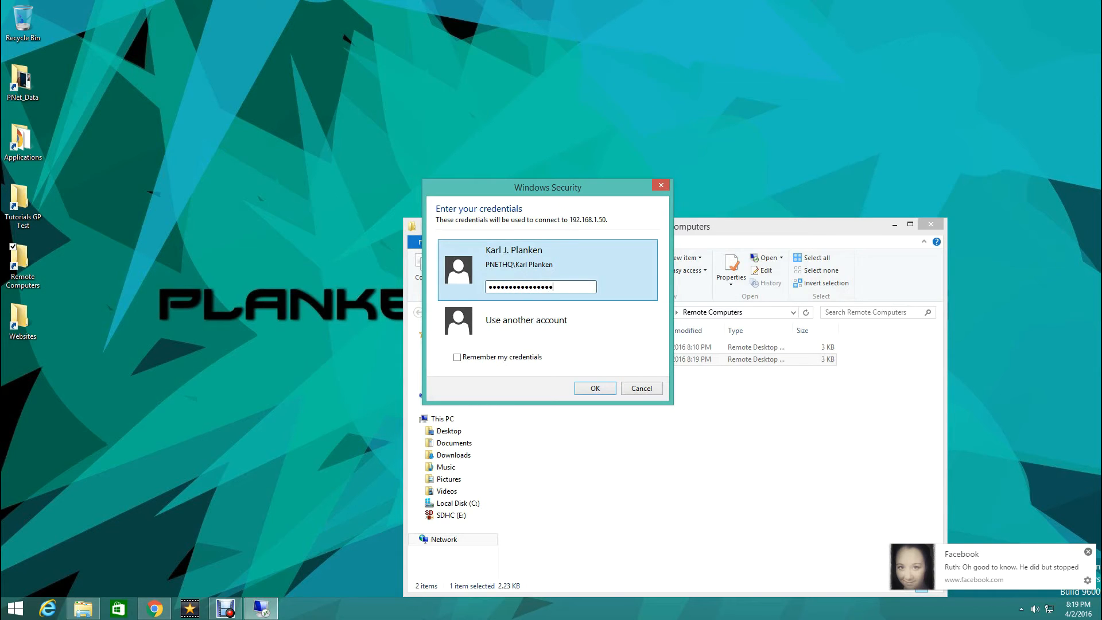
pyautogui.click(594, 388)
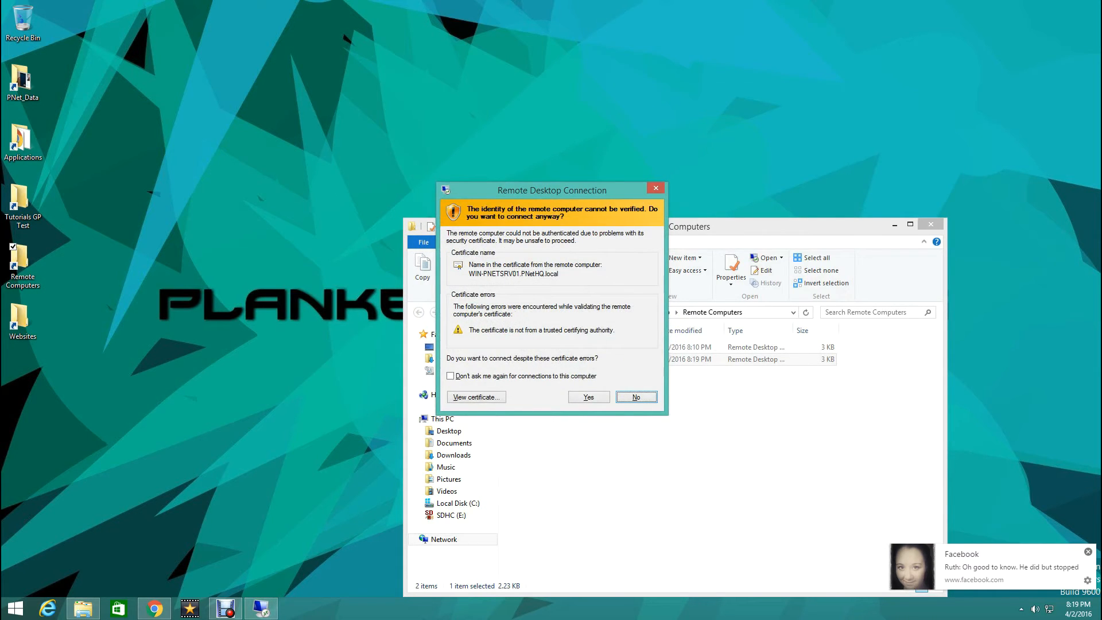